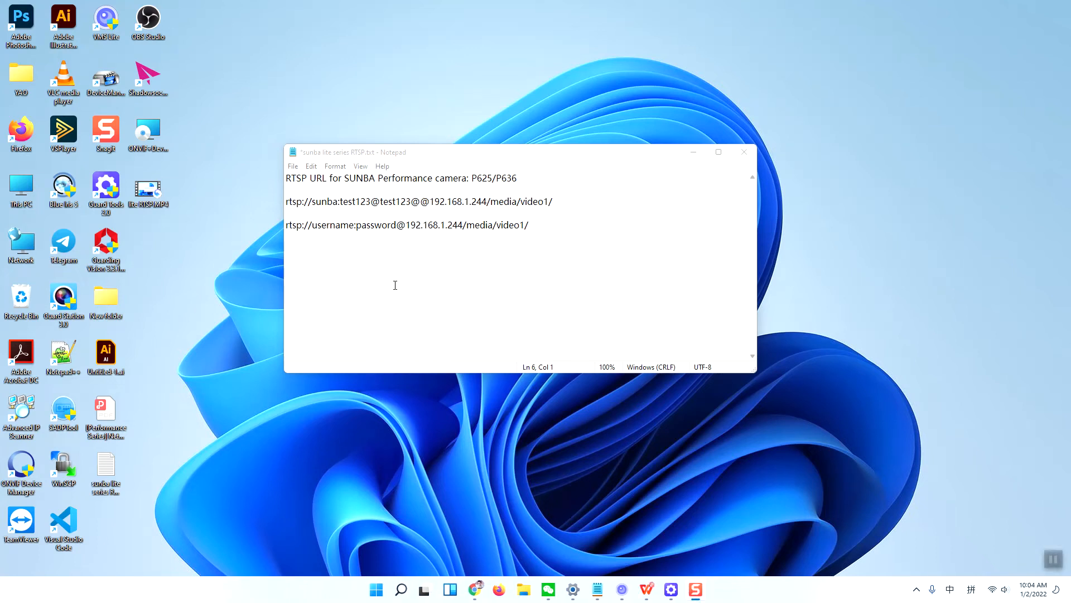
mouse_move(300, 186)
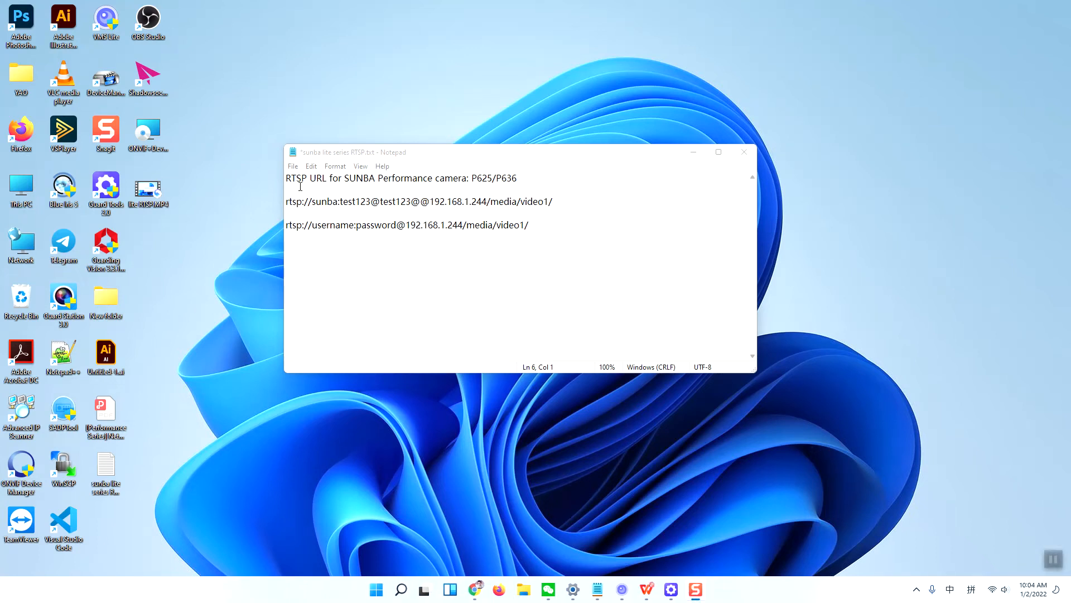
mouse_move(316, 179)
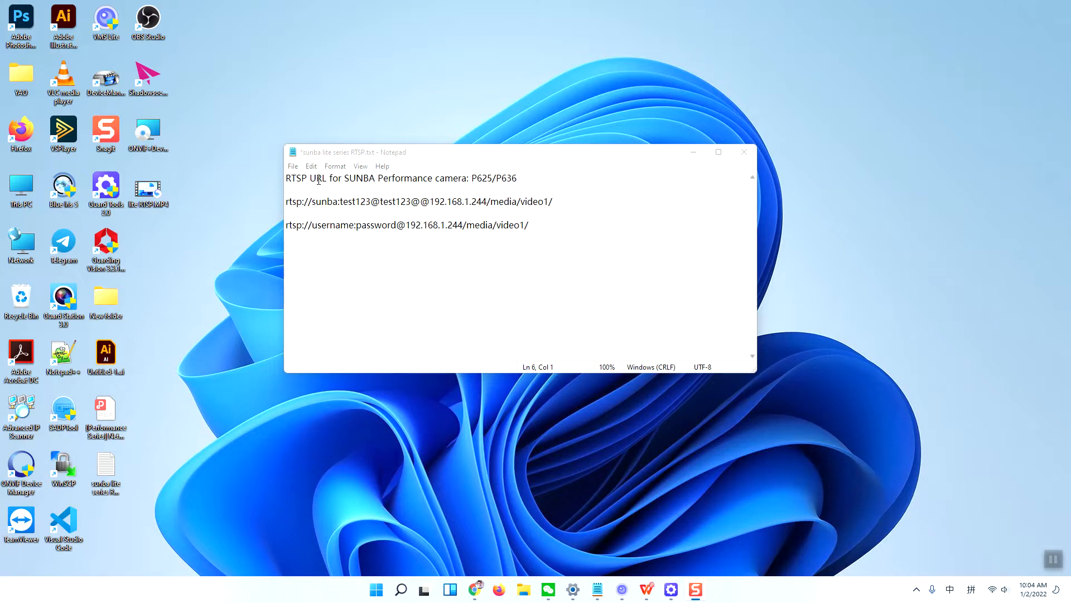
mouse_move(420, 195)
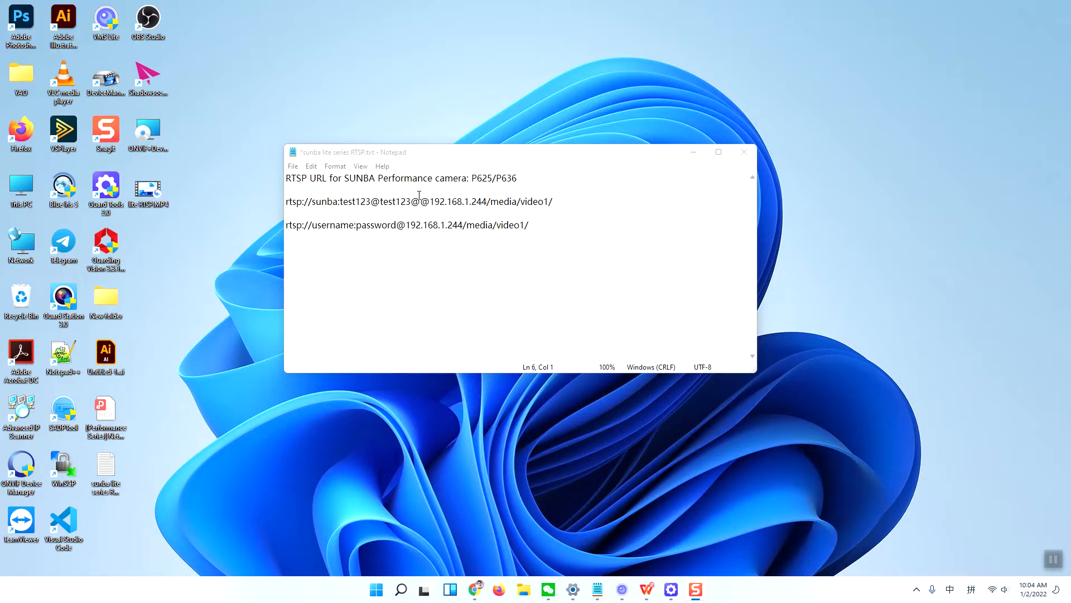
mouse_move(472, 185)
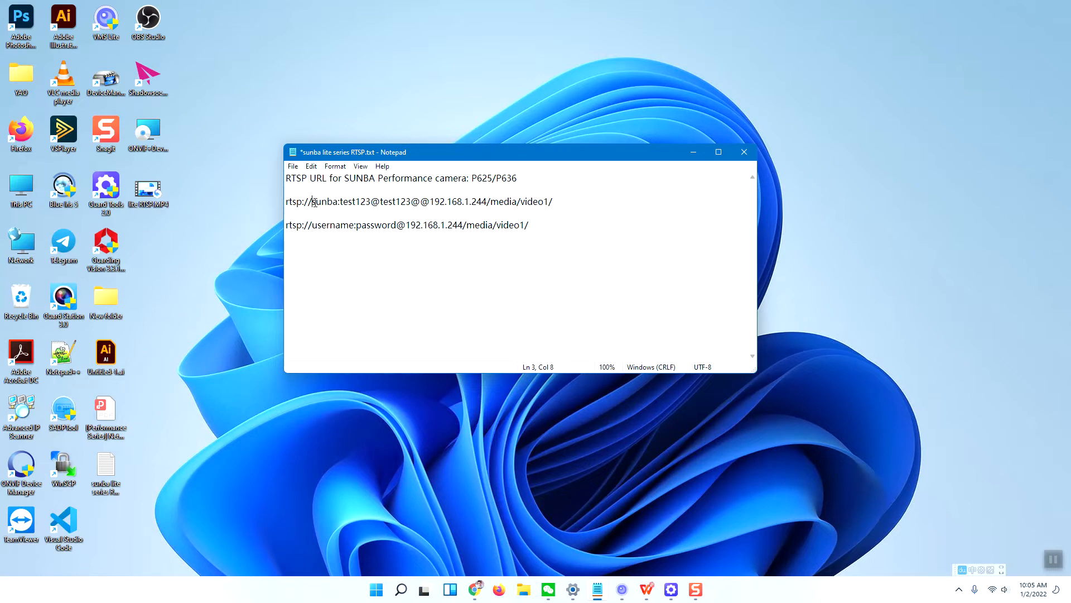
Fill in the template URL's password, camera IP and media/video1 path, then play it.
double_click(365, 225)
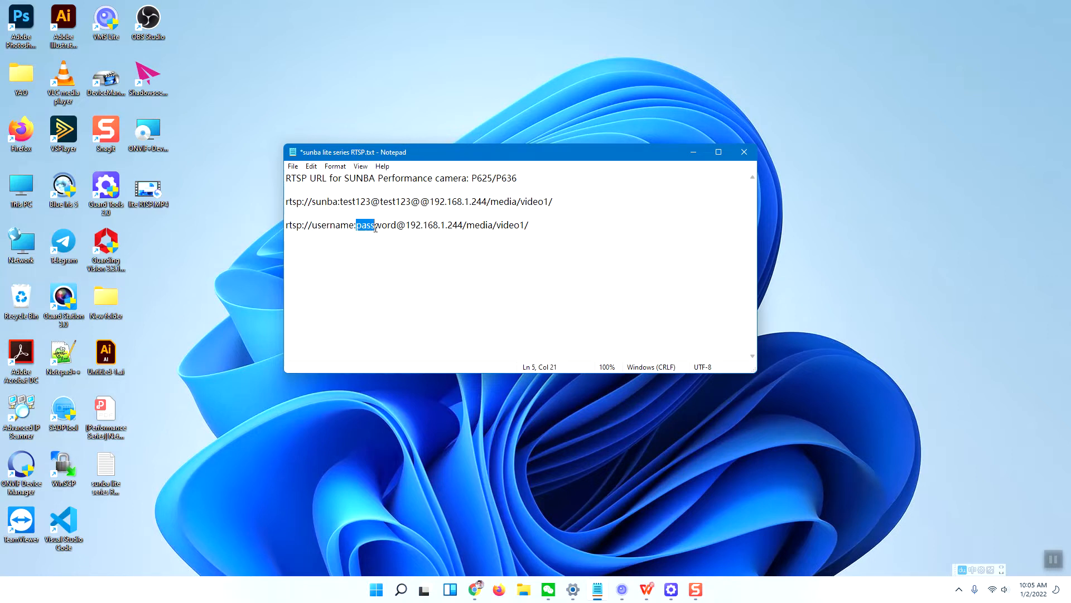
double_click(375, 225)
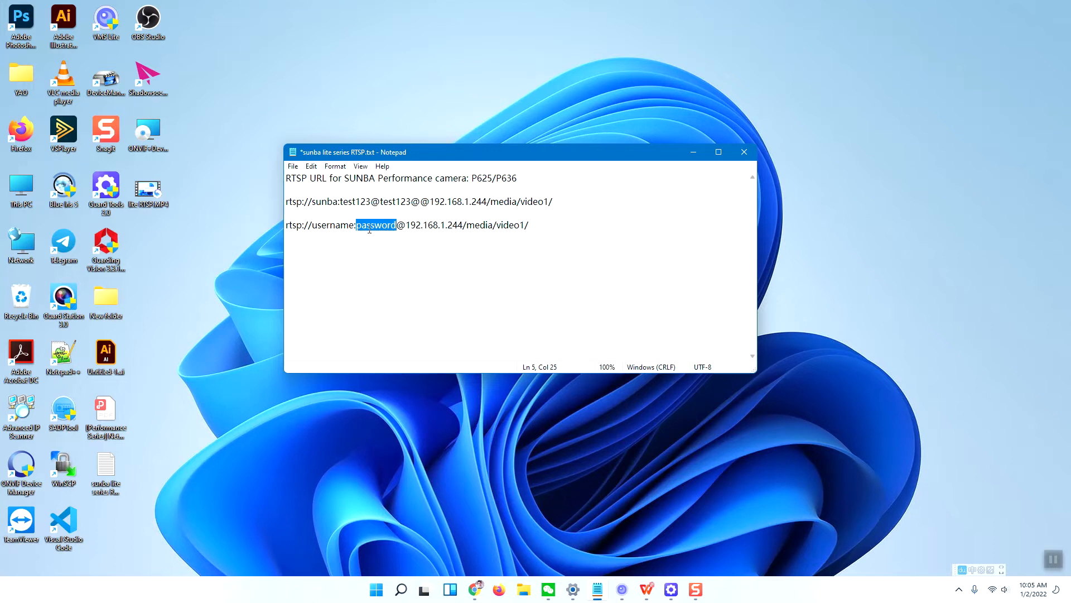
click(342, 200)
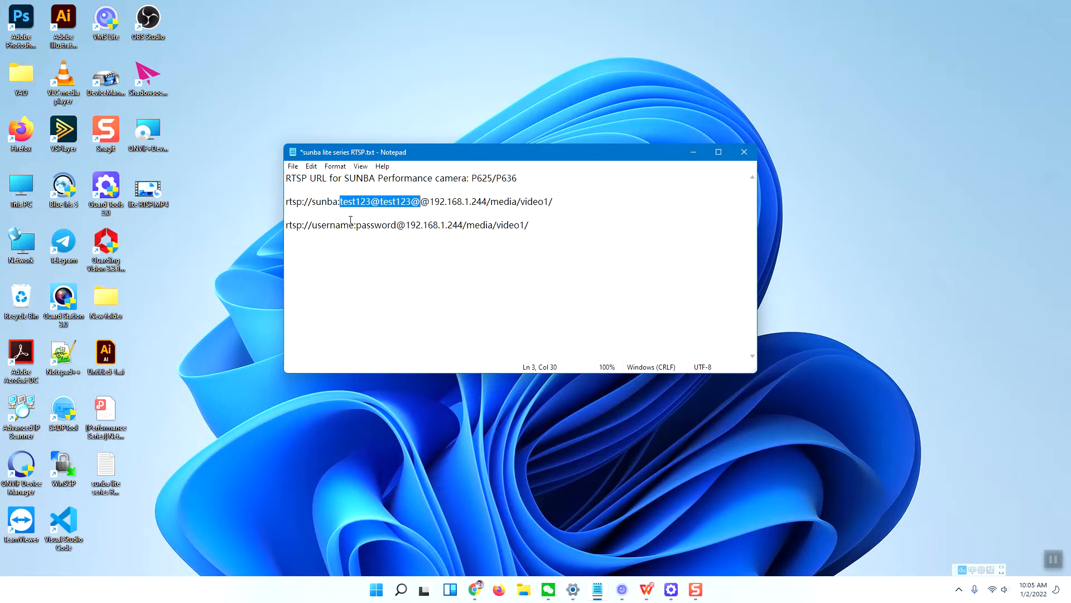
mouse_move(395, 238)
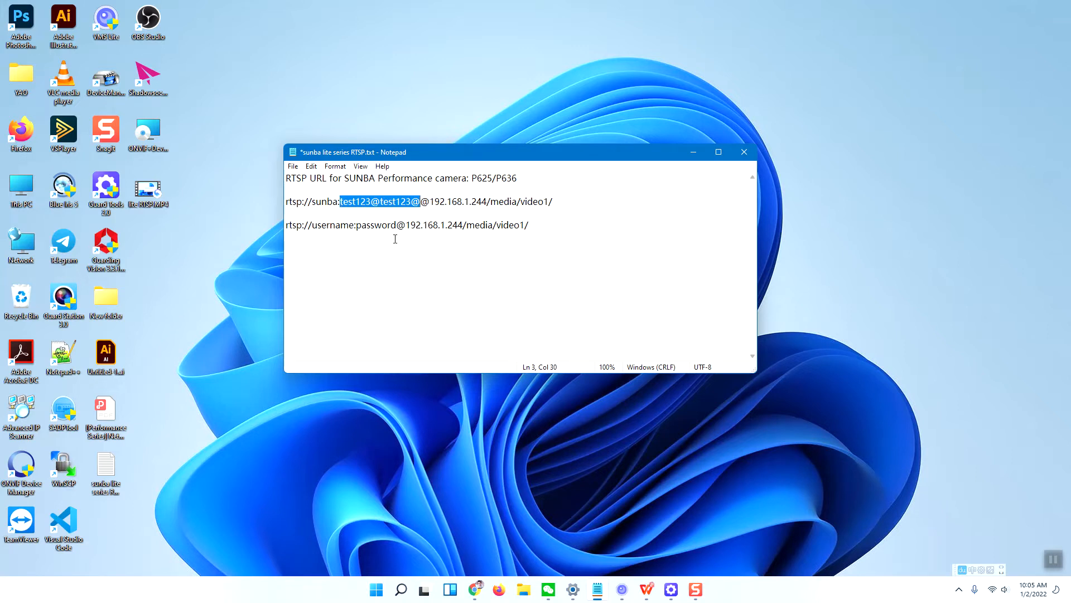
mouse_move(412, 226)
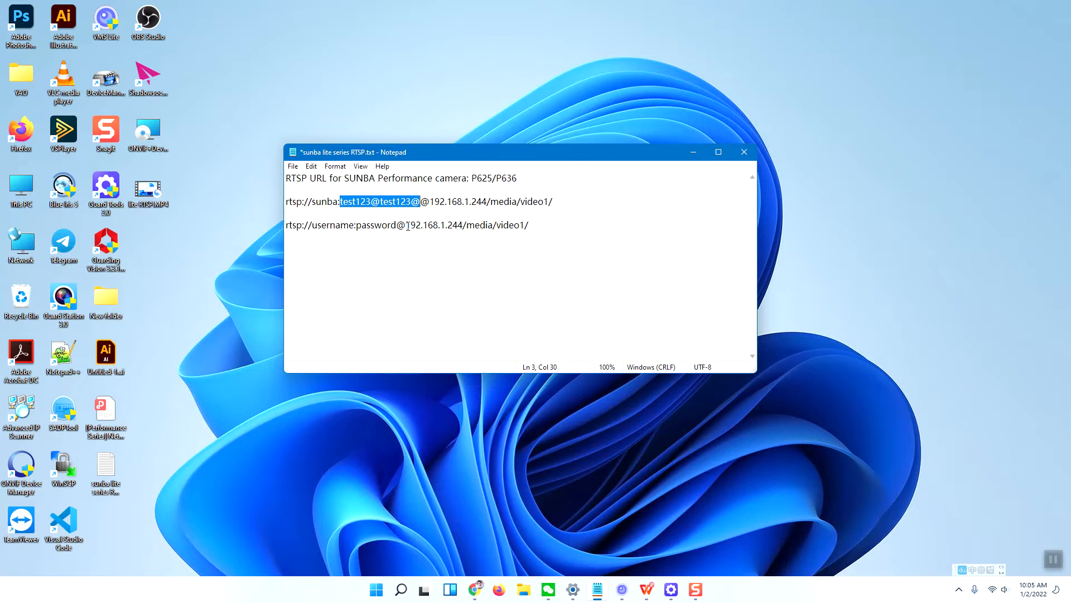
double_click(431, 225)
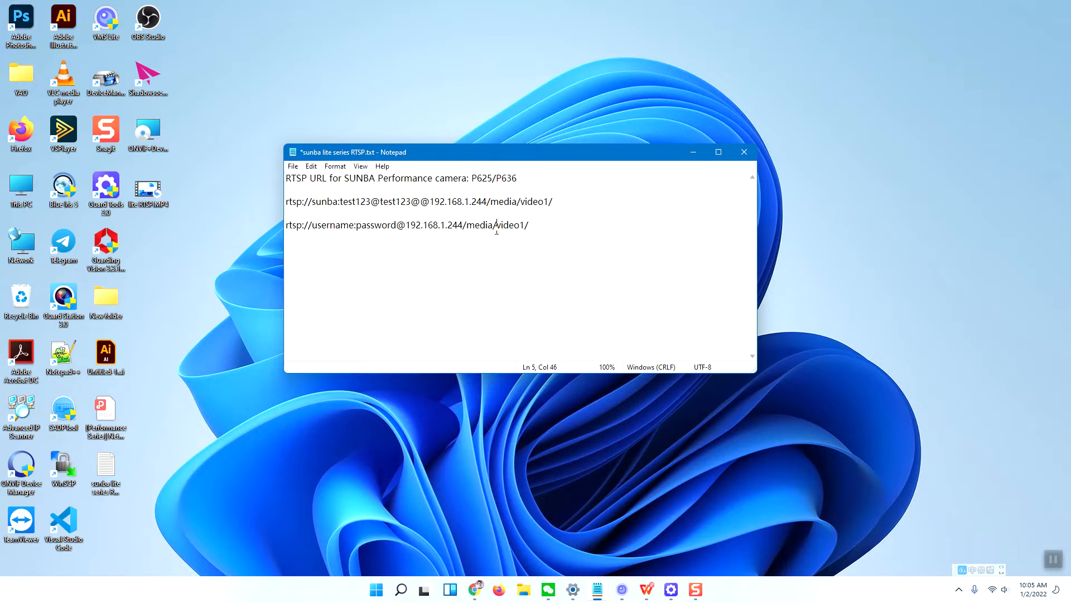
double_click(538, 201)
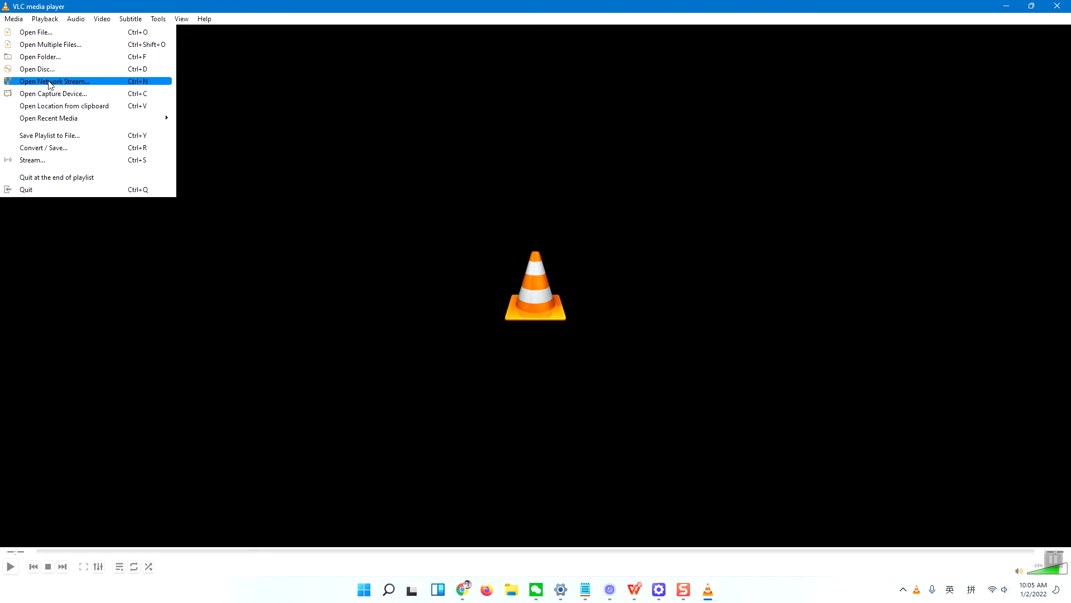
mouse_move(59, 88)
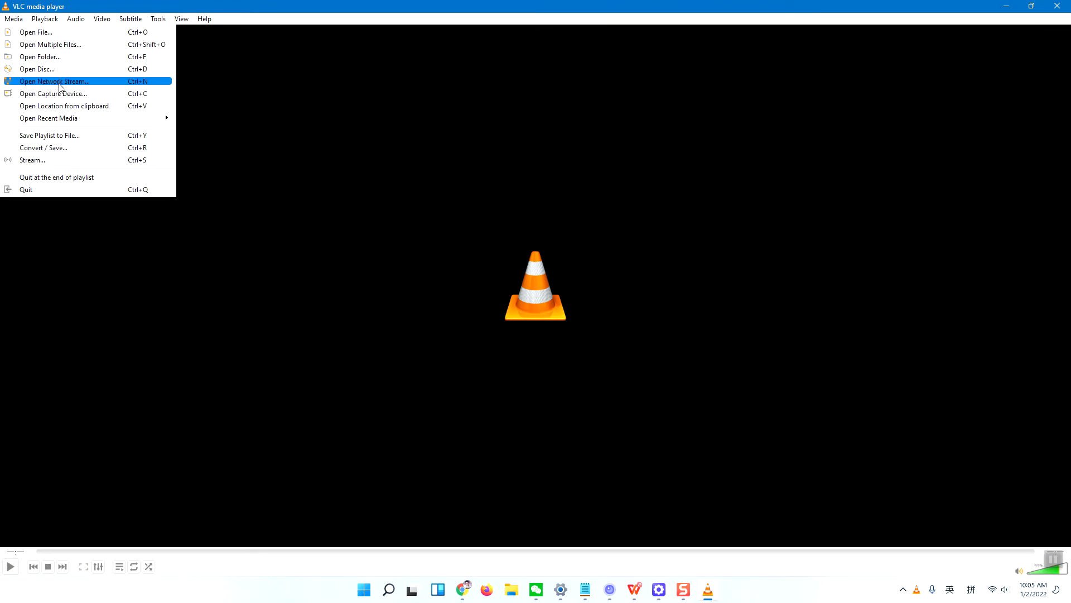
mouse_move(68, 106)
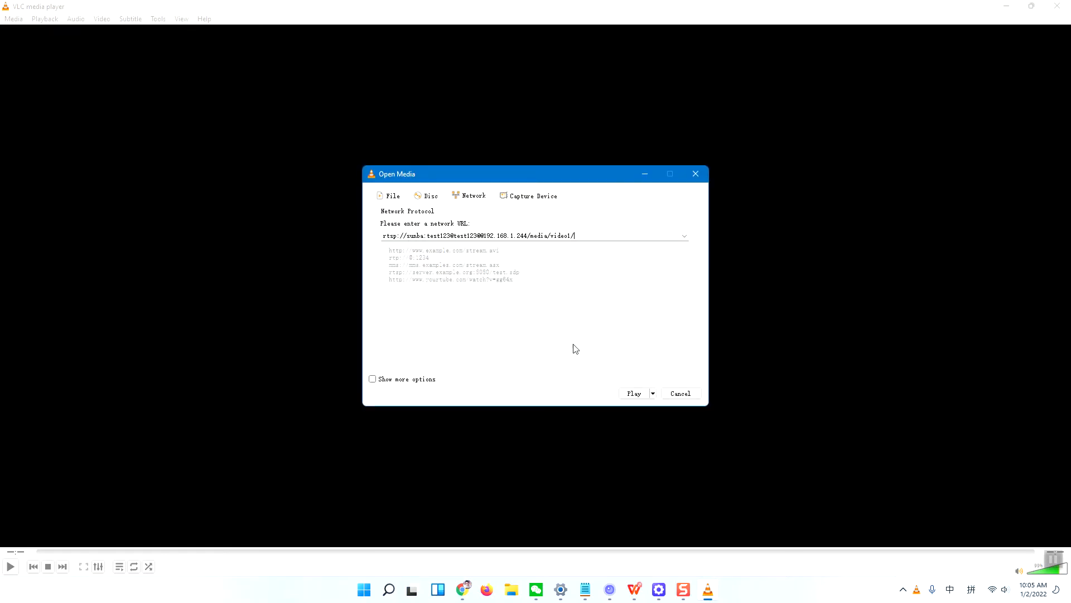
click(633, 393)
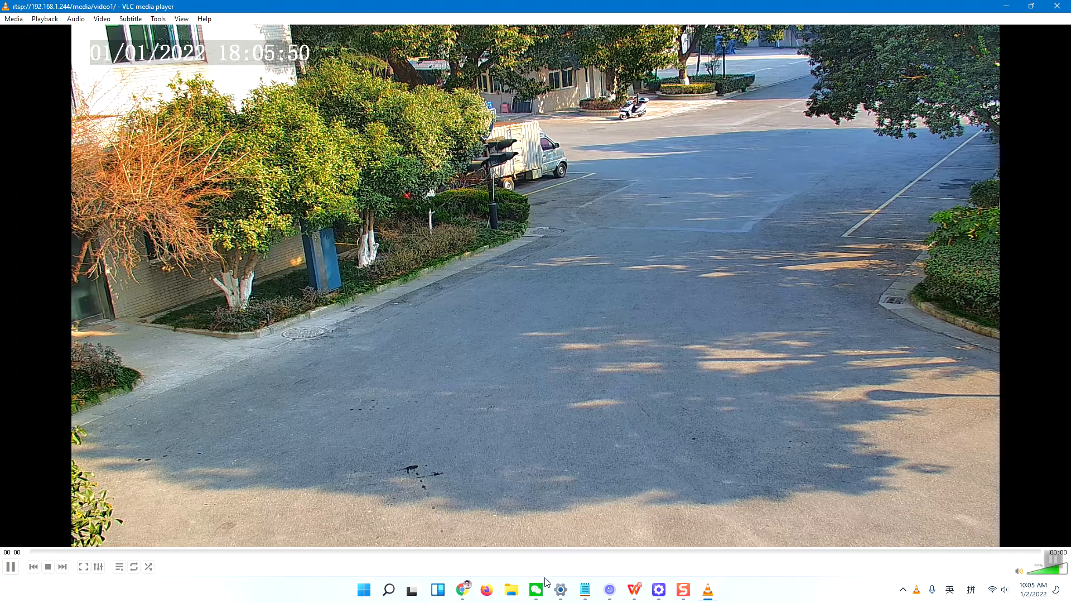
Change the network stream URL from video1 to video2 and play the sub stream.
click(13, 19)
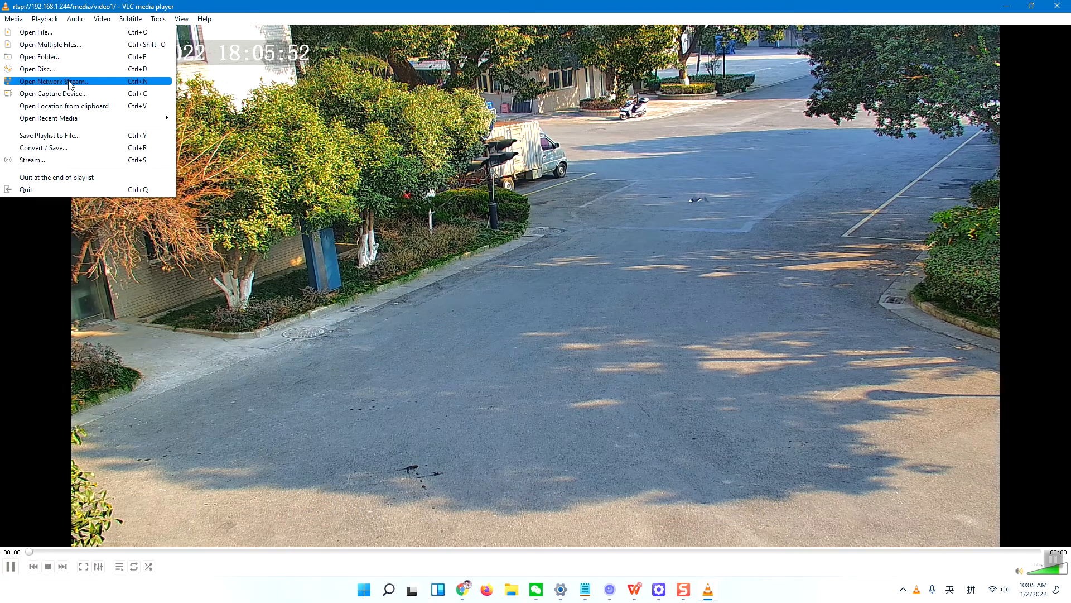
click(54, 81)
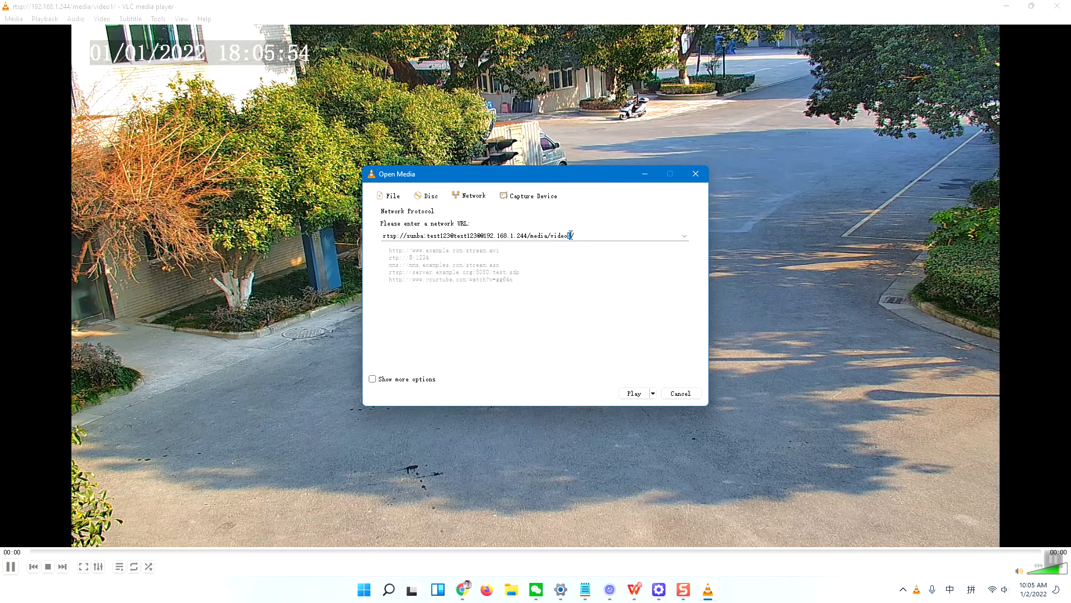
click(634, 392)
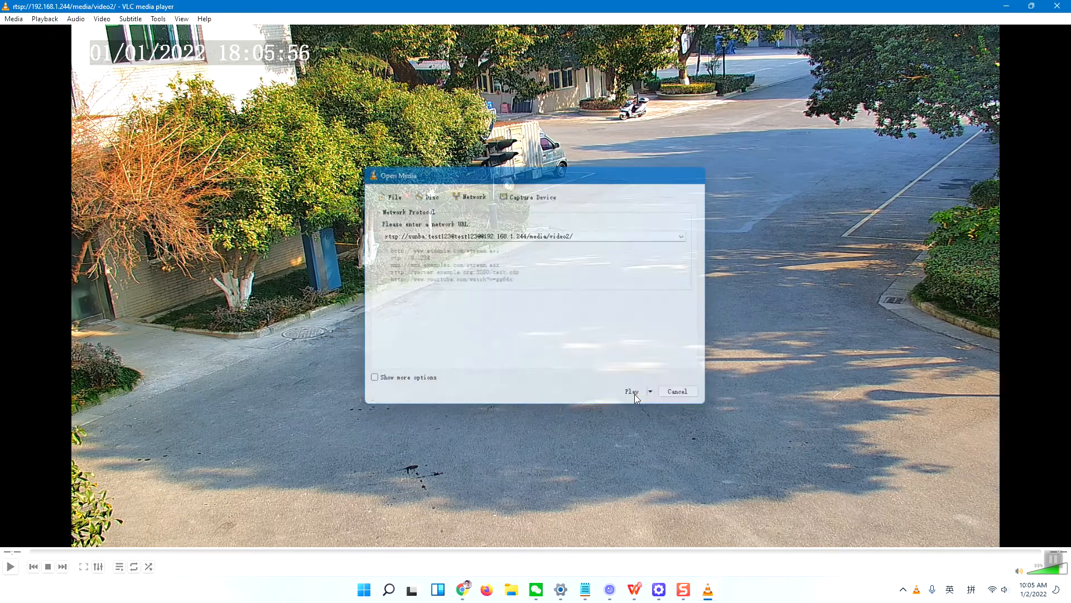
click(631, 390)
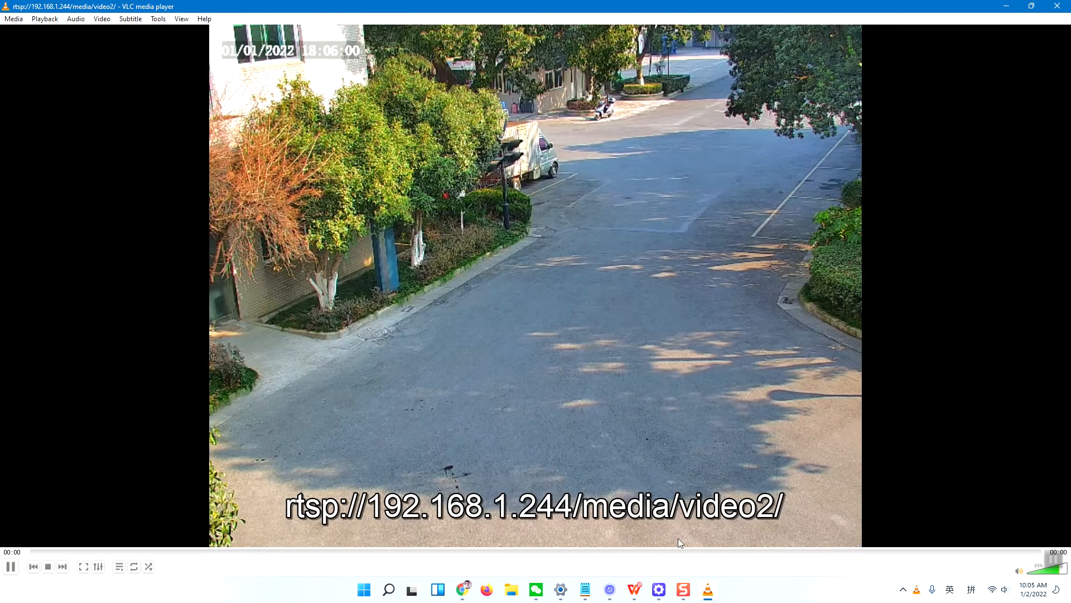
click(12, 18)
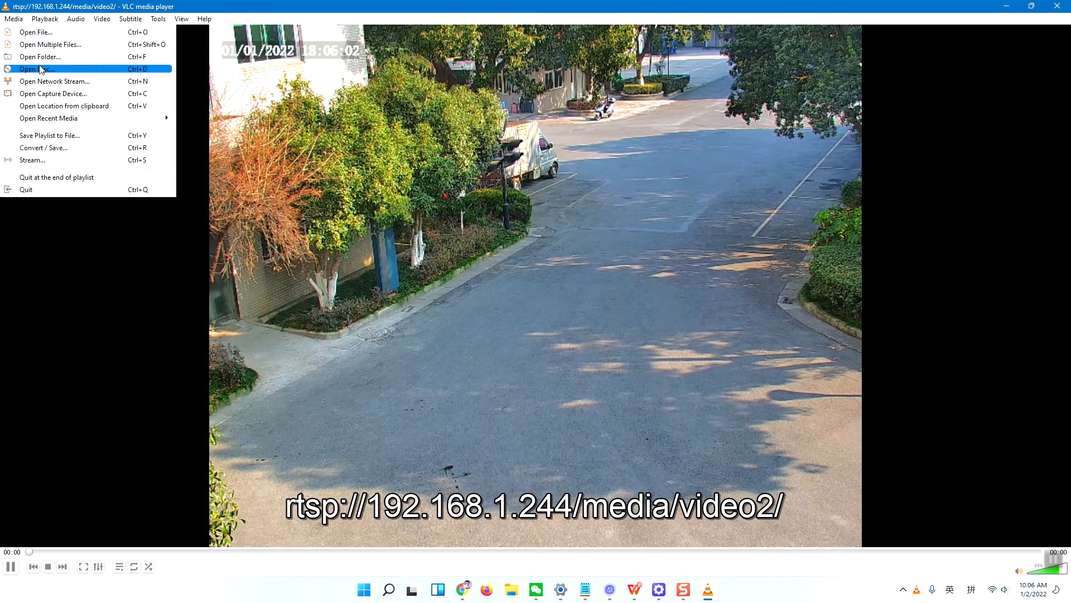
Reopen the network stream entry and place the cursor at the URL's stream number.
click(36, 69)
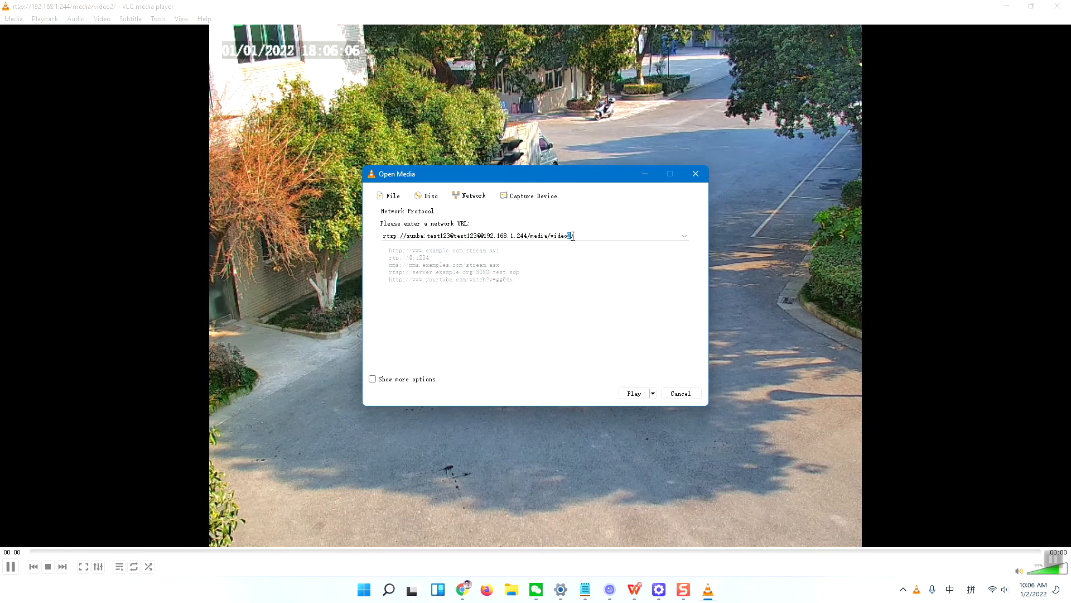
click(633, 393)
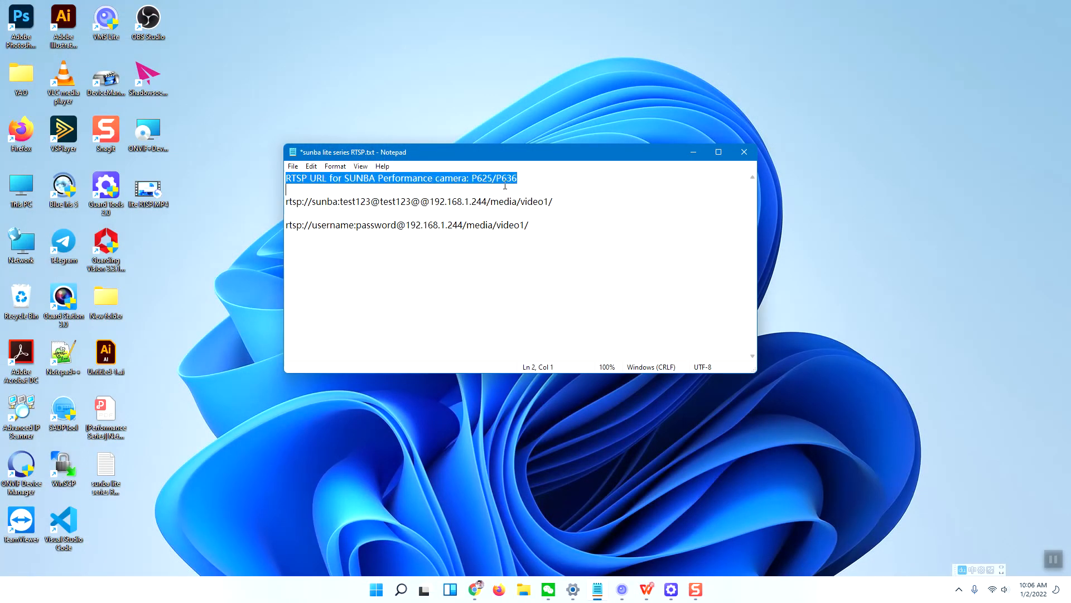
click(600, 321)
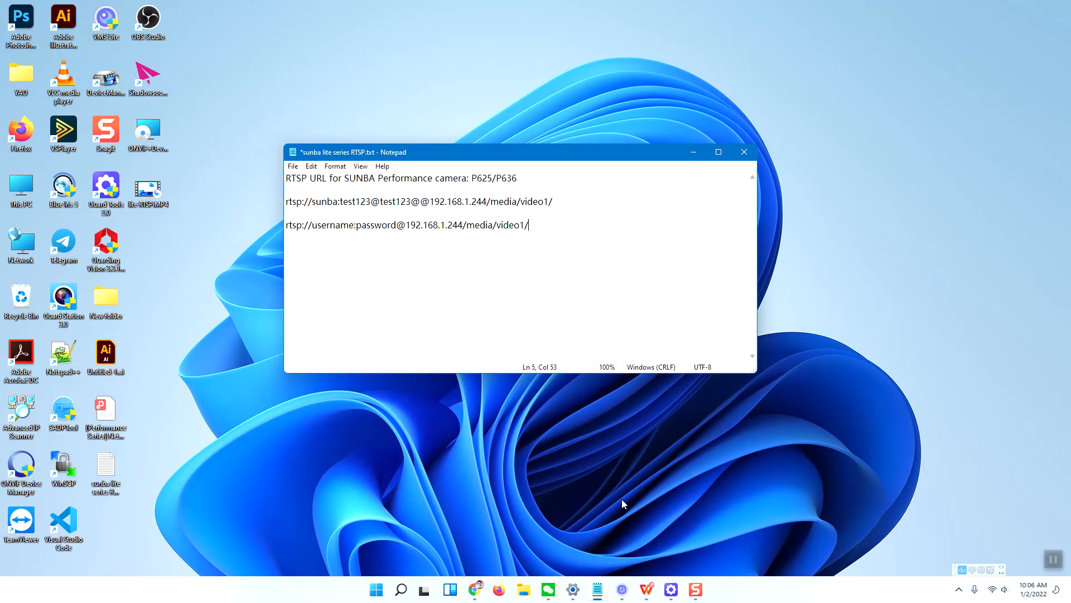
mouse_move(1049, 575)
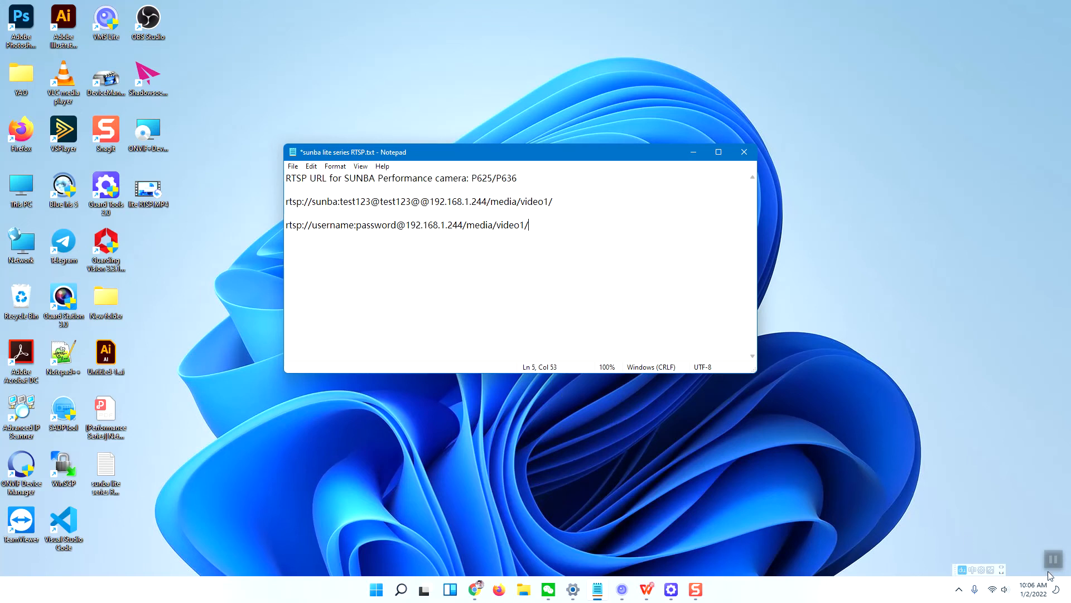